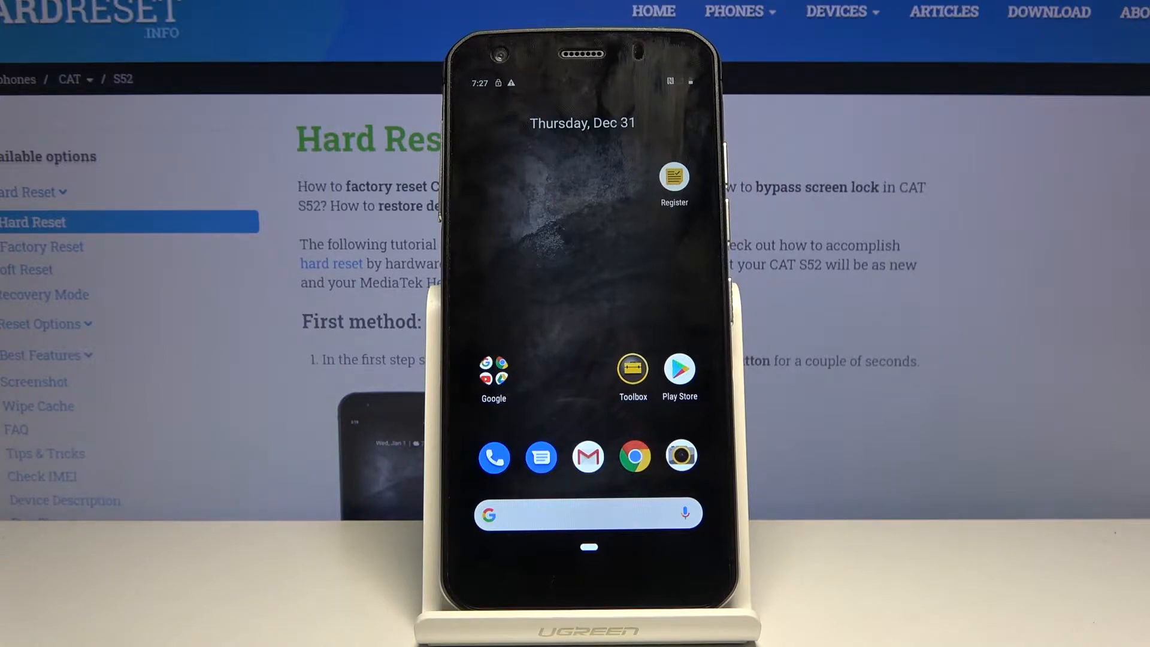
Swipe up on the home screen to reveal the app drawer
scroll("up", 3)
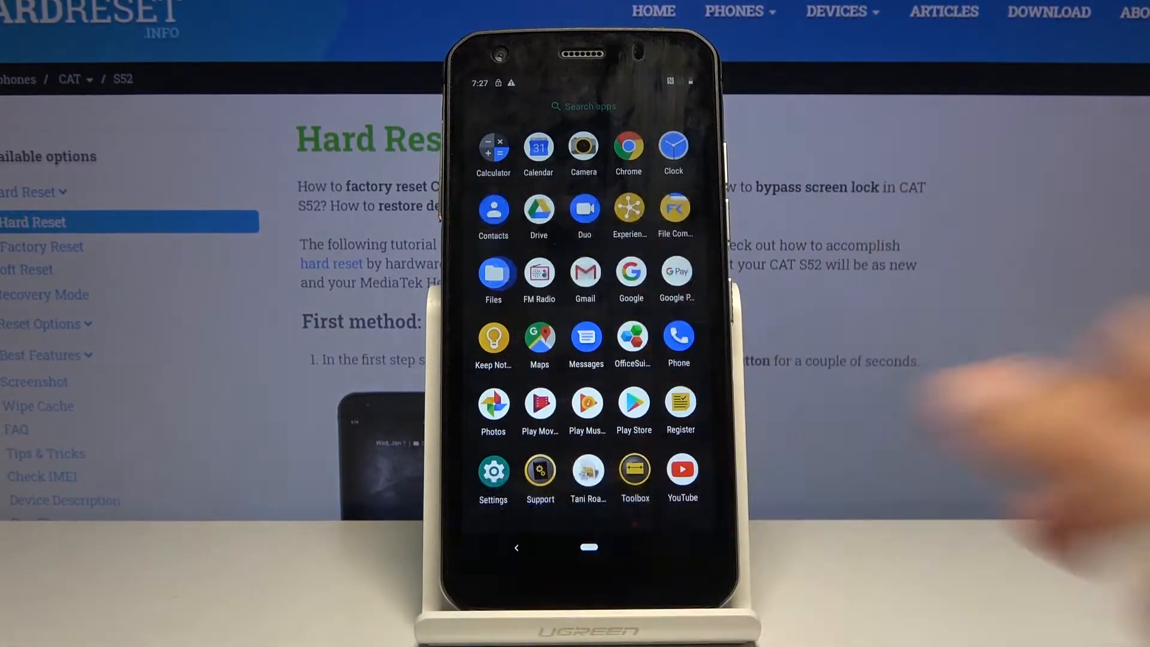
Launch Files and show its storage locations, S52 and SanDisk SD card
left_click(493, 273)
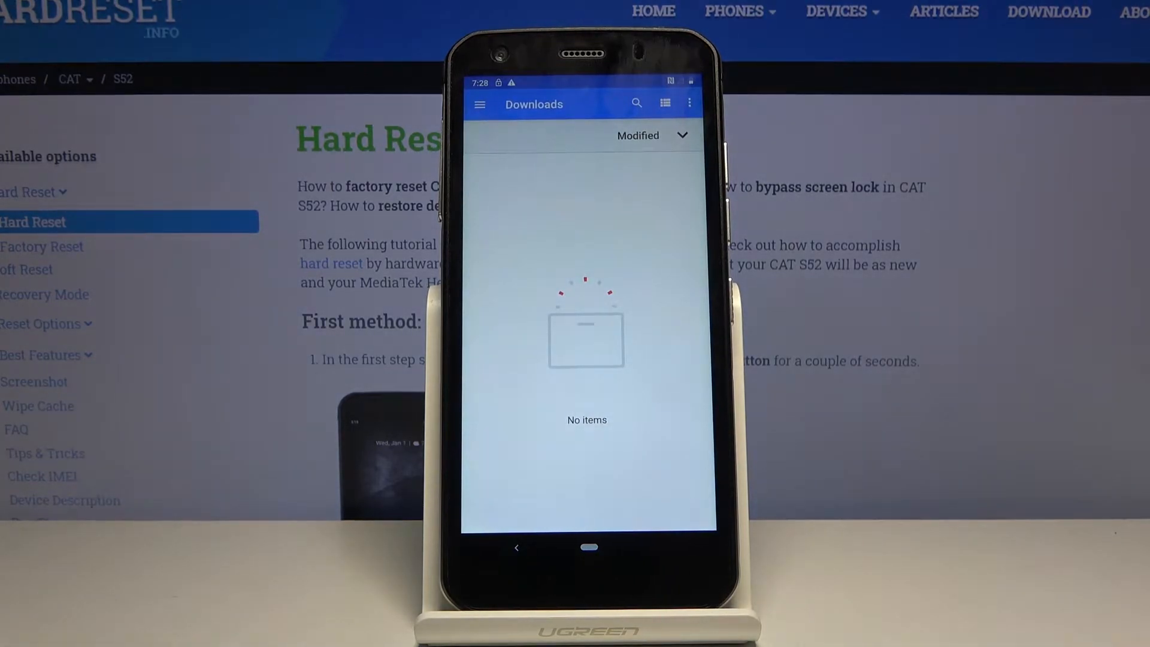
left_click(480, 104)
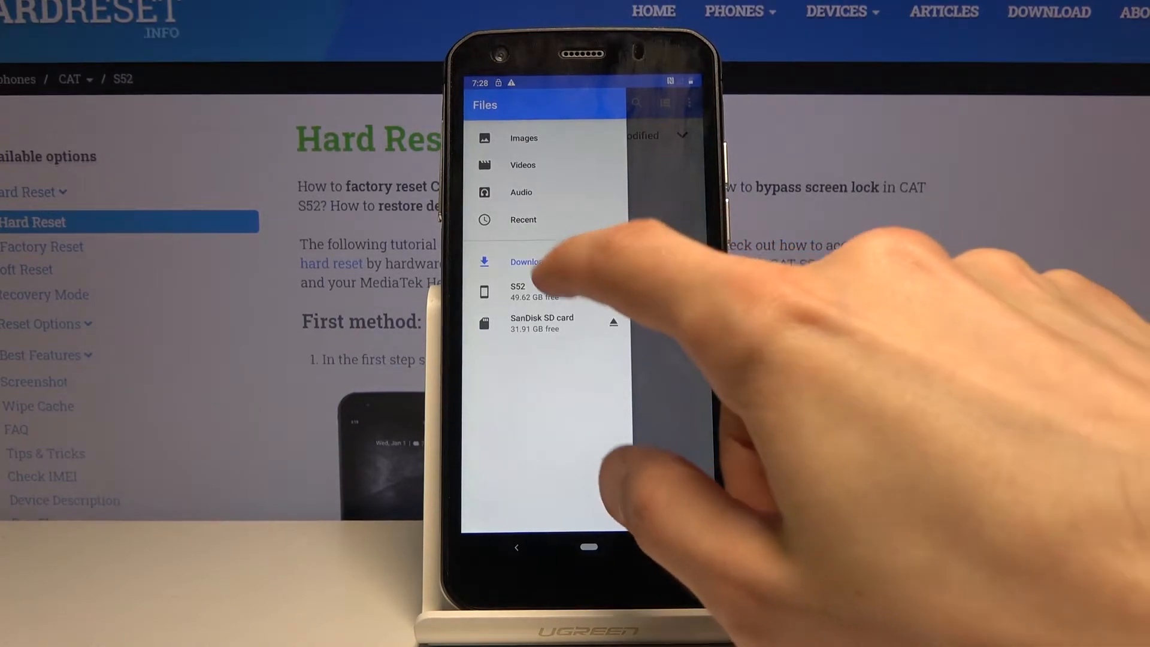
Browse S52 internal storage into DCIM and Download, then exit to the app drawer
left_click(517, 291)
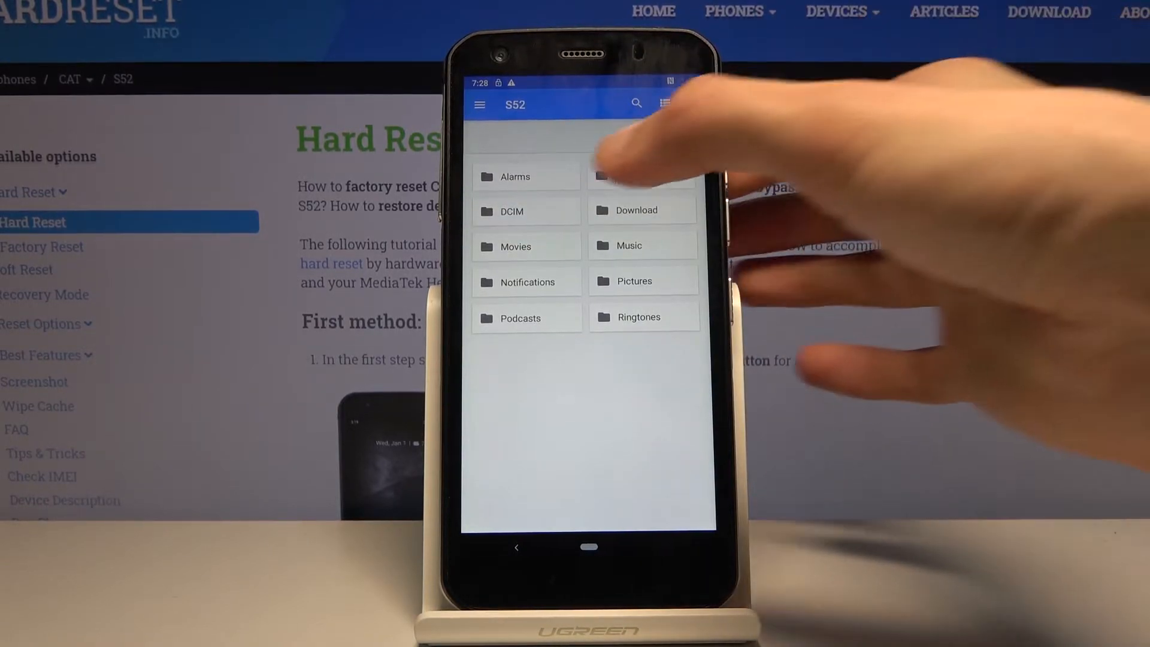
left_click(511, 211)
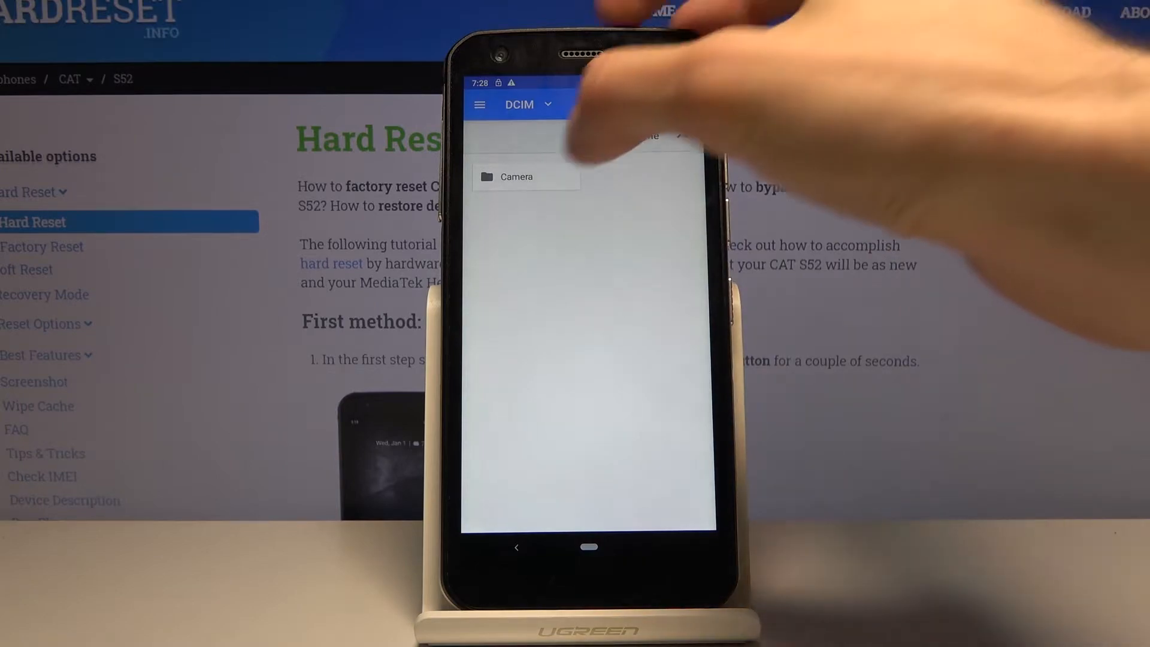
left_click(517, 176)
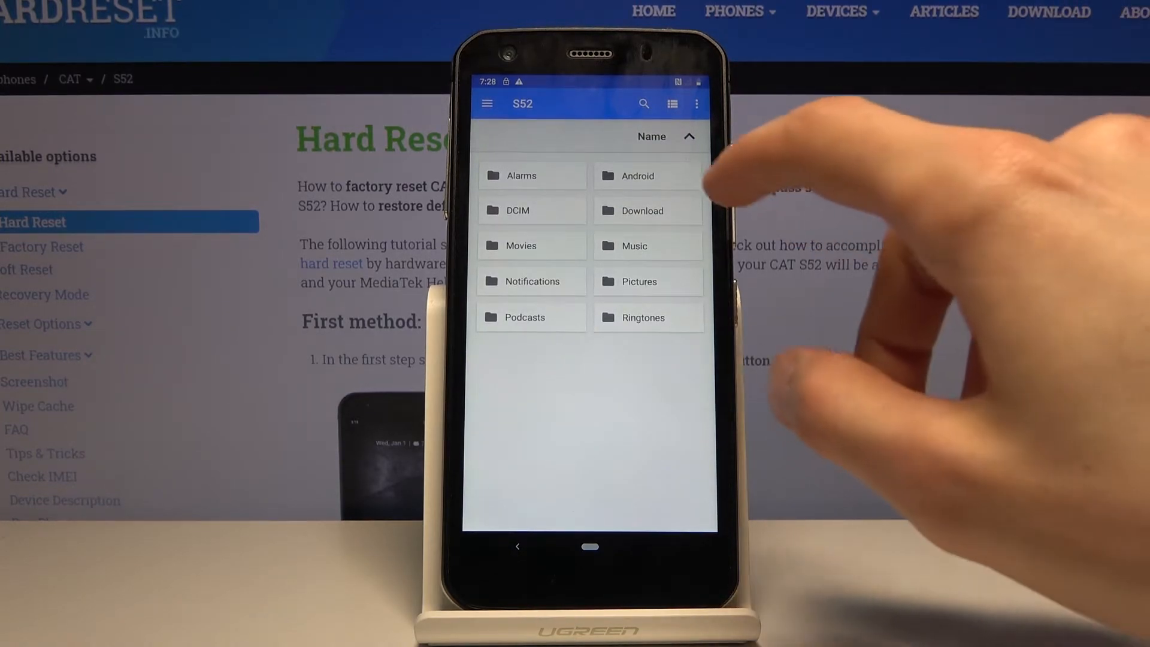
left_click(642, 210)
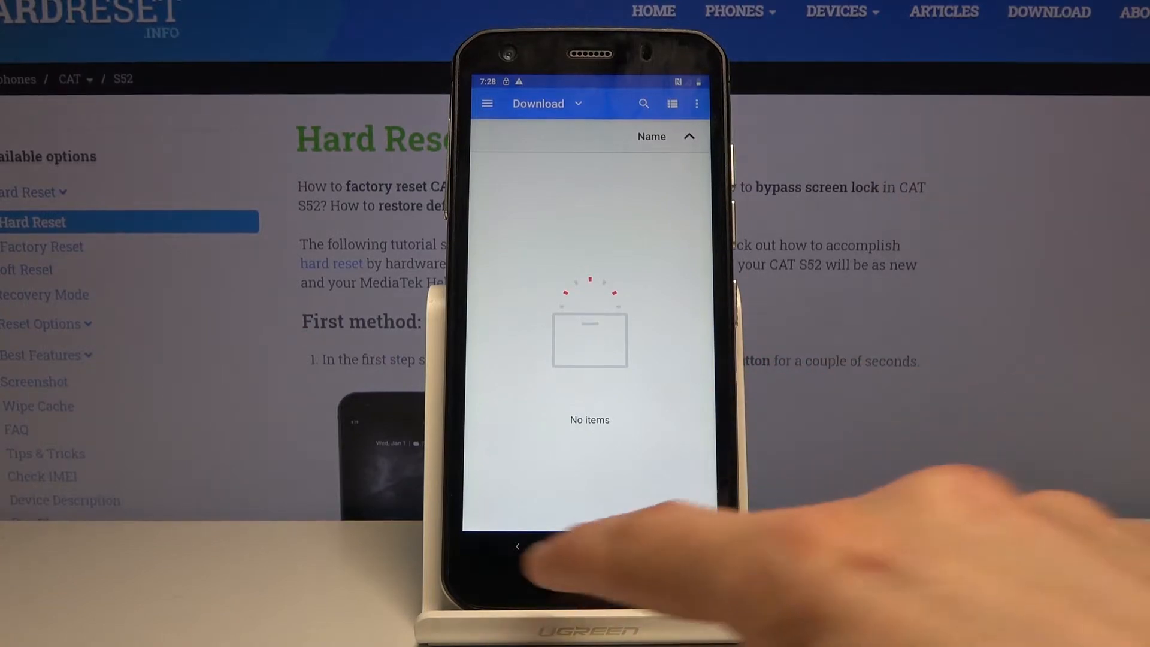
left_click(518, 549)
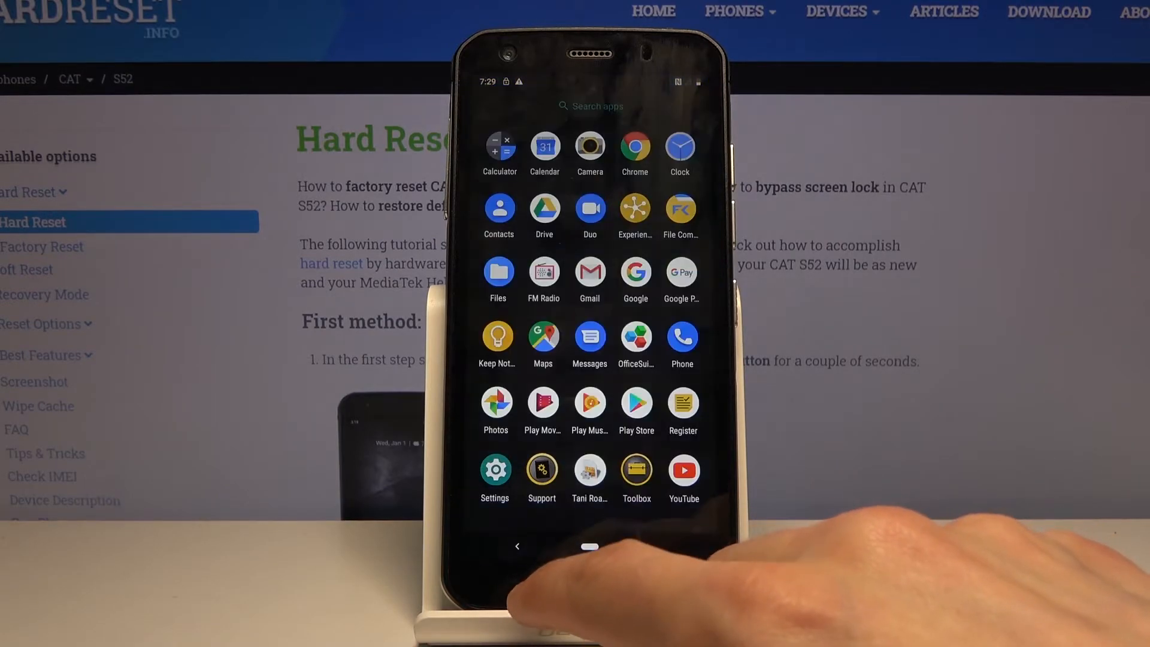
Relaunch Files and view the four photos in DCIM's Camera folder
left_click(498, 271)
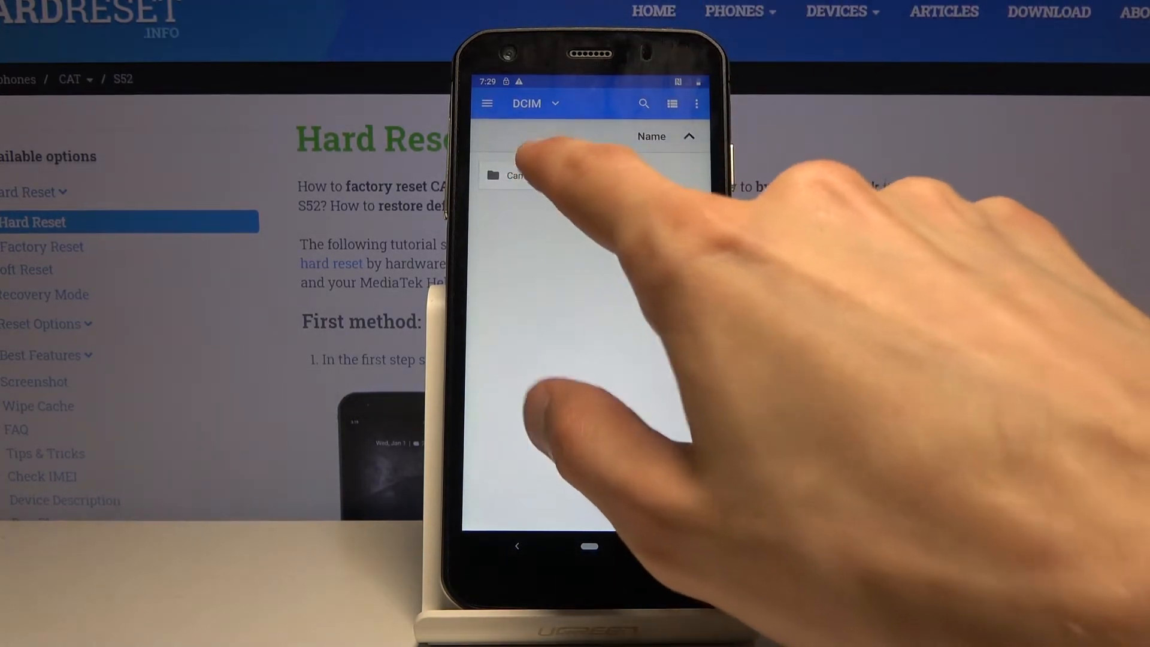
left_click(507, 176)
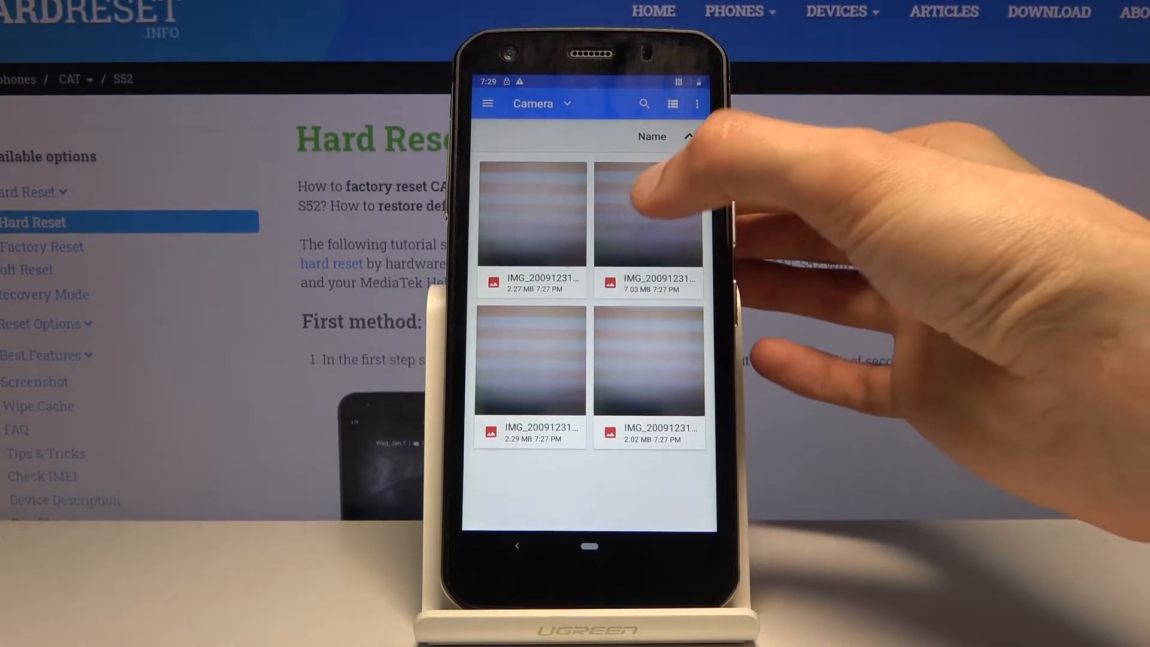
Select photos, then back out and select the whole Camera folder in DCIM instead
left_click(649, 215)
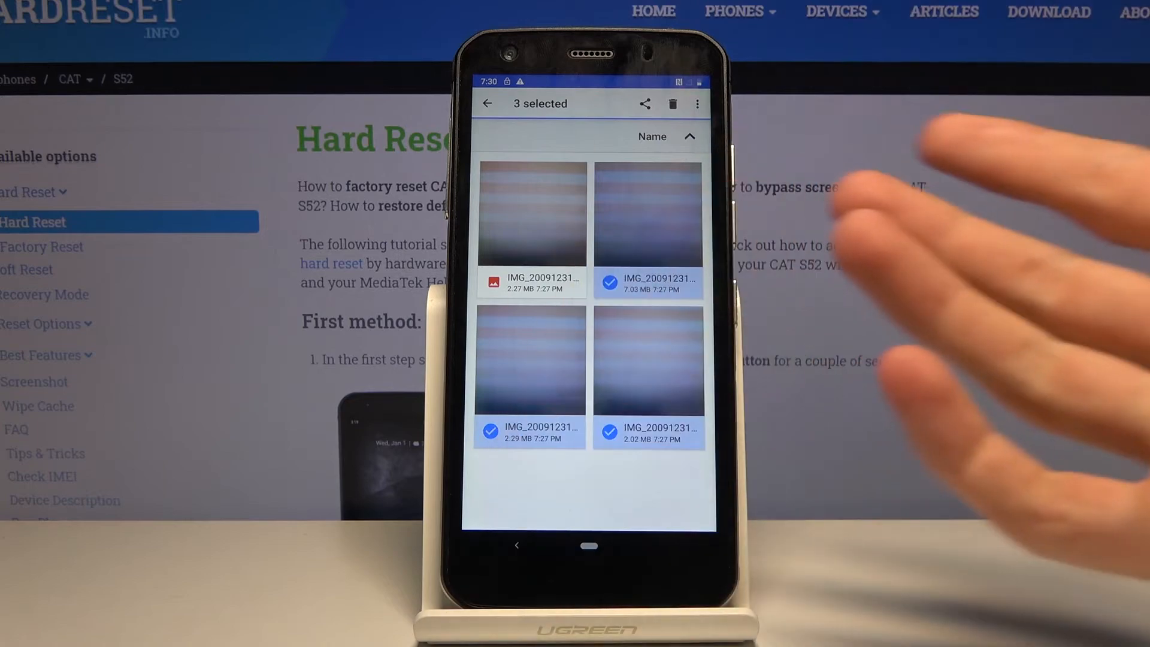
left_click(696, 103)
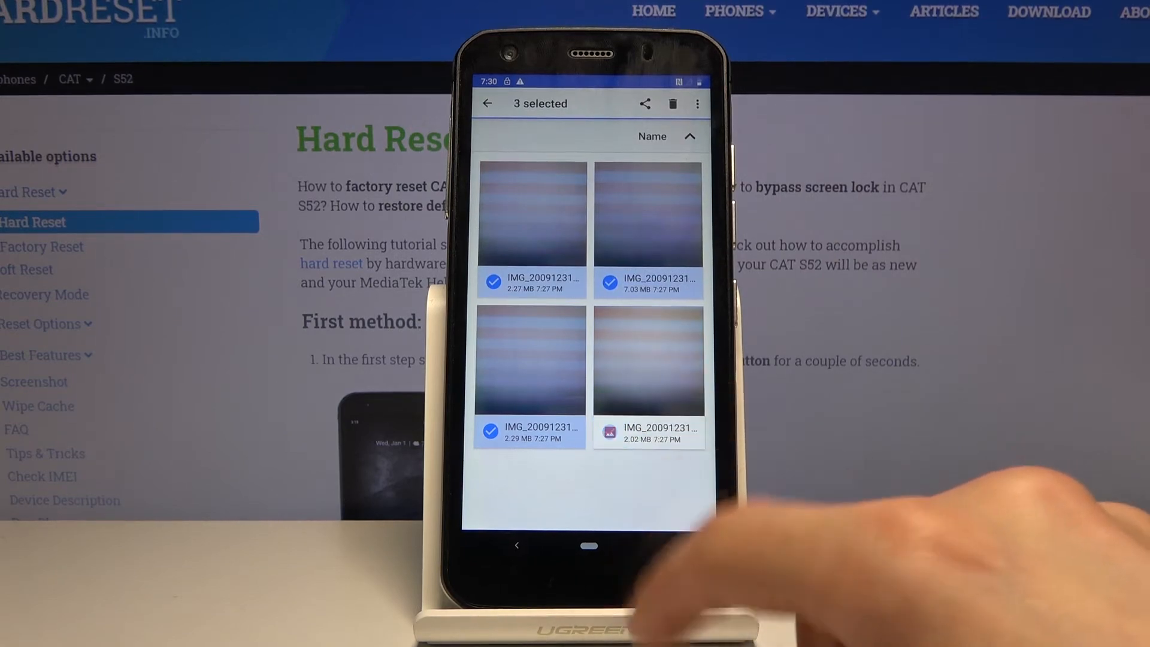
left_click(529, 365)
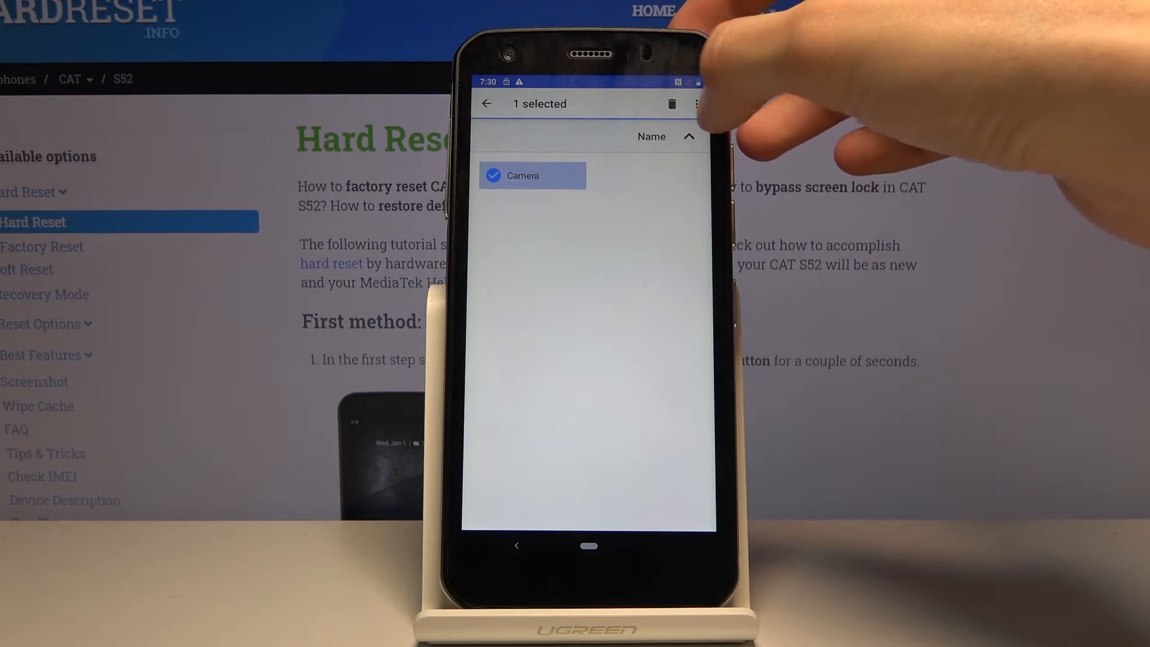
Choose Move to… for the selected Camera folder, listing S52 and SanDisk SD card
left_click(696, 103)
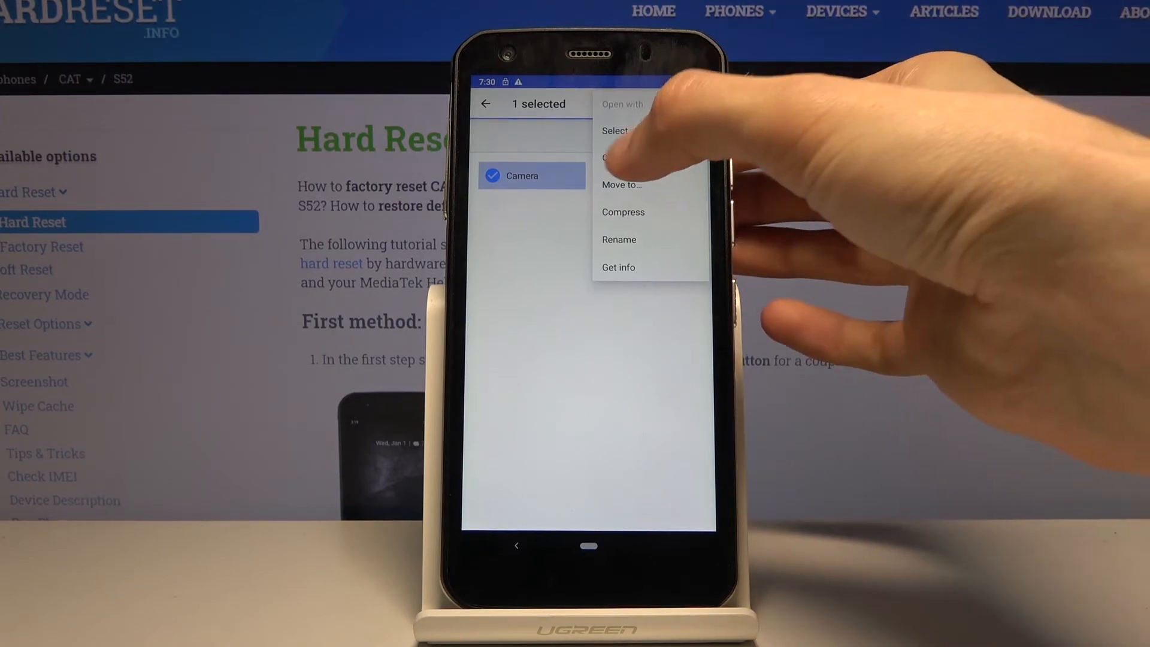
left_click(622, 185)
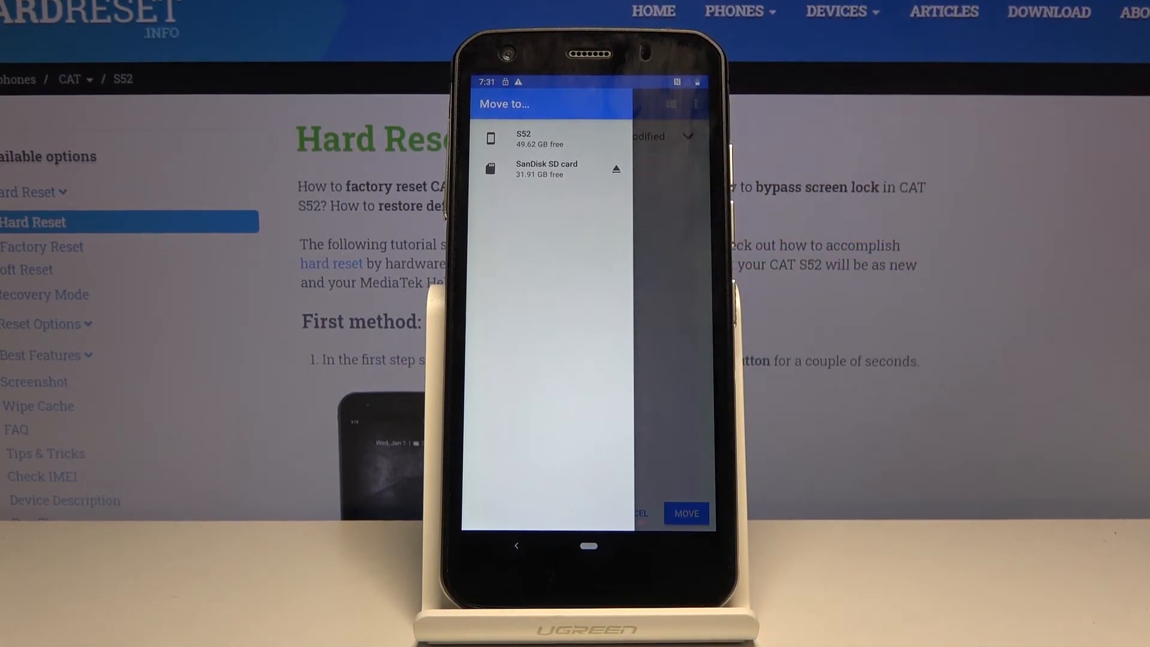
Pick SanDisk SD card as destination and confirm the move
left_click(547, 168)
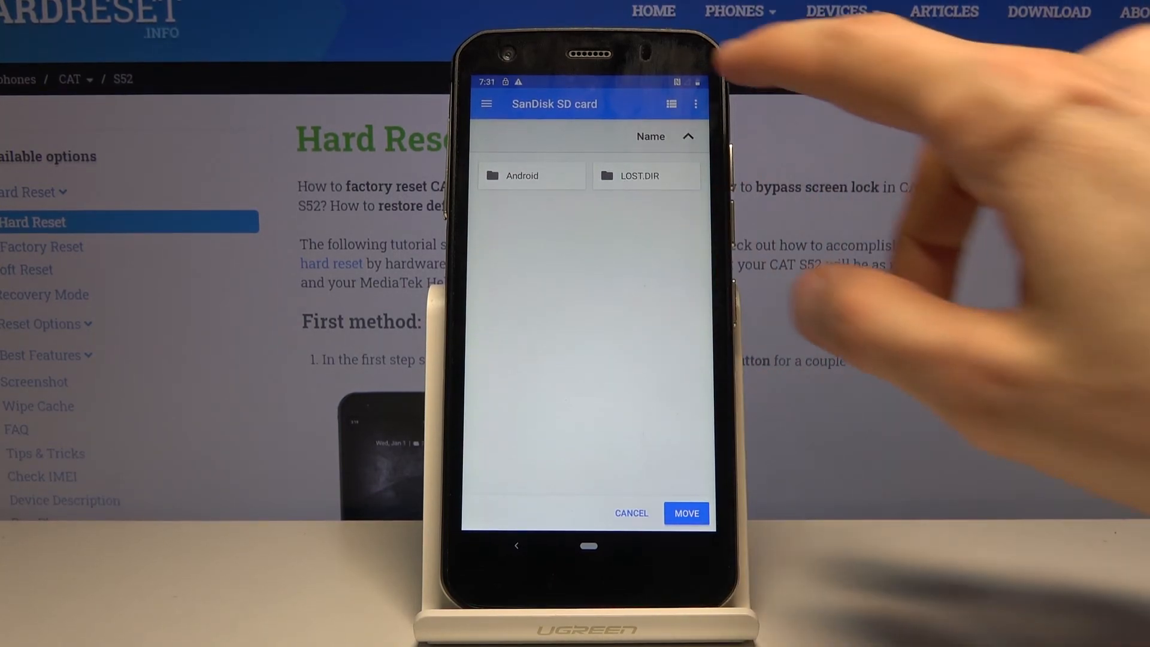
left_click(697, 104)
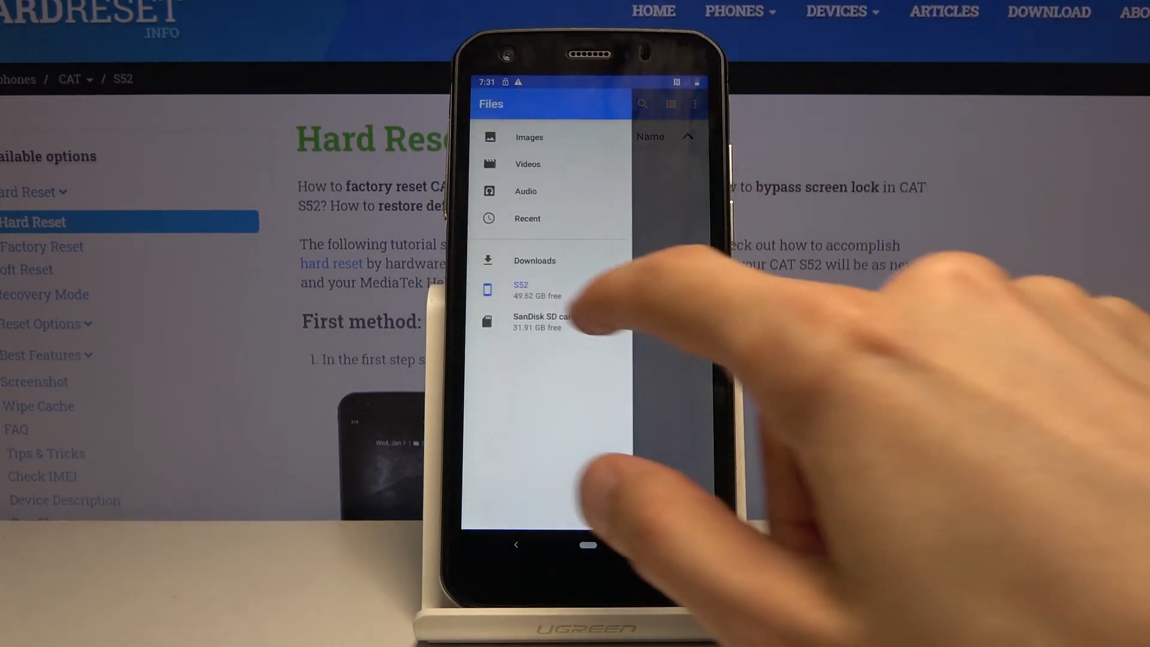
Verify the Camera folder with four photos on the SanDisk SD card, then go home
left_click(535, 322)
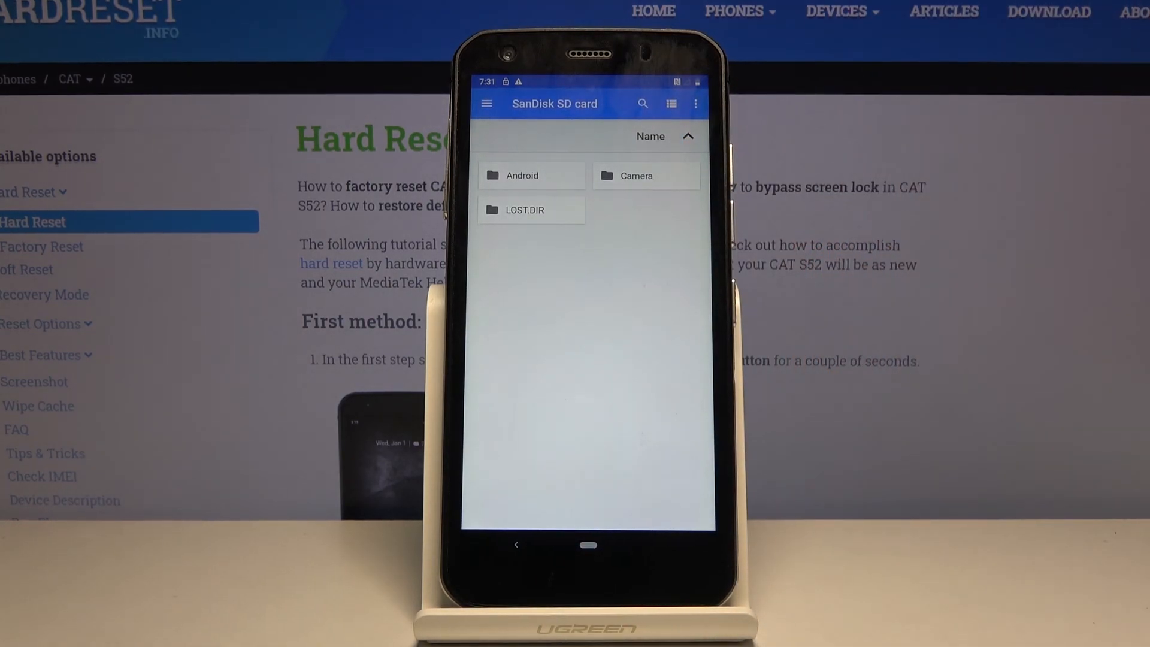
left_click(646, 175)
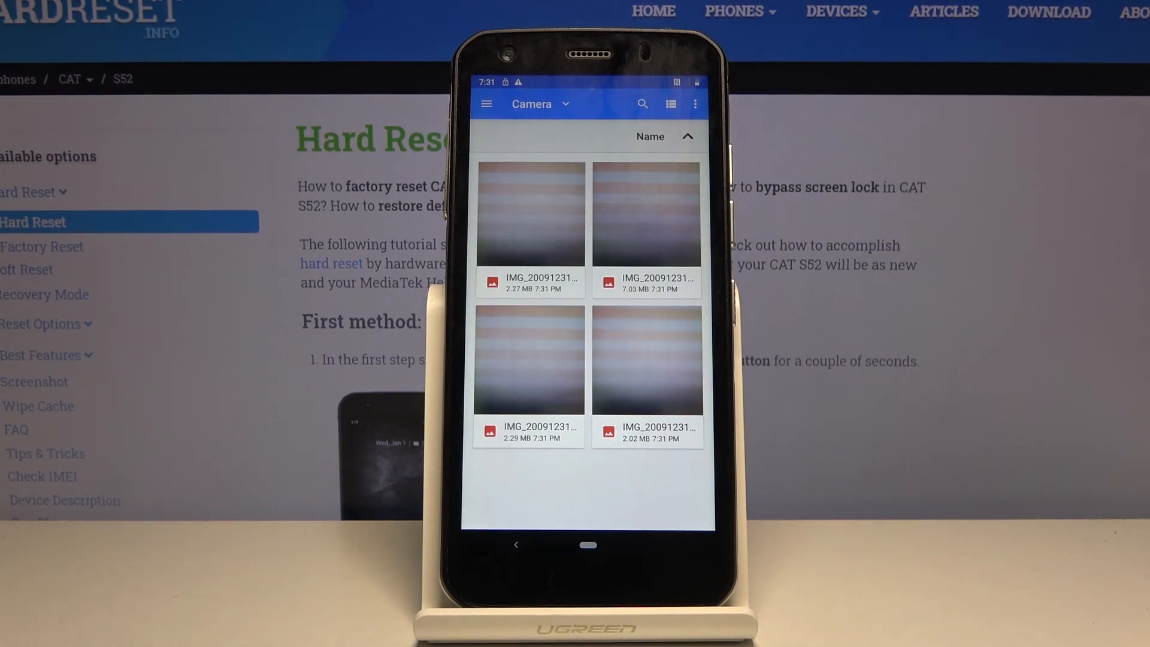
left_click(589, 544)
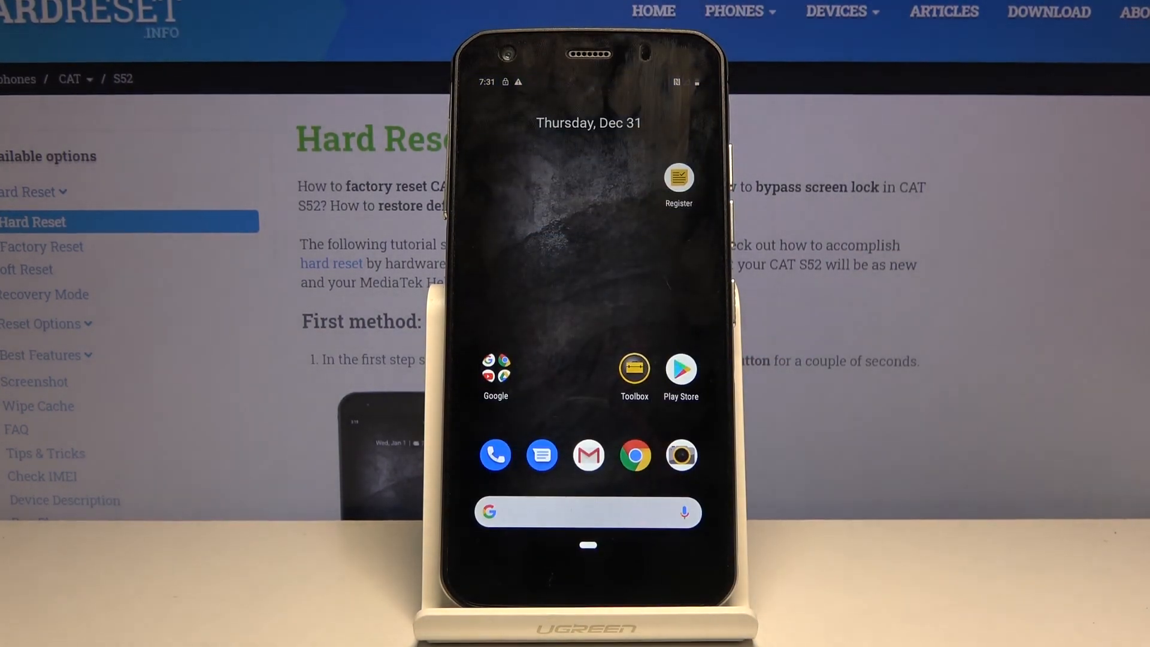